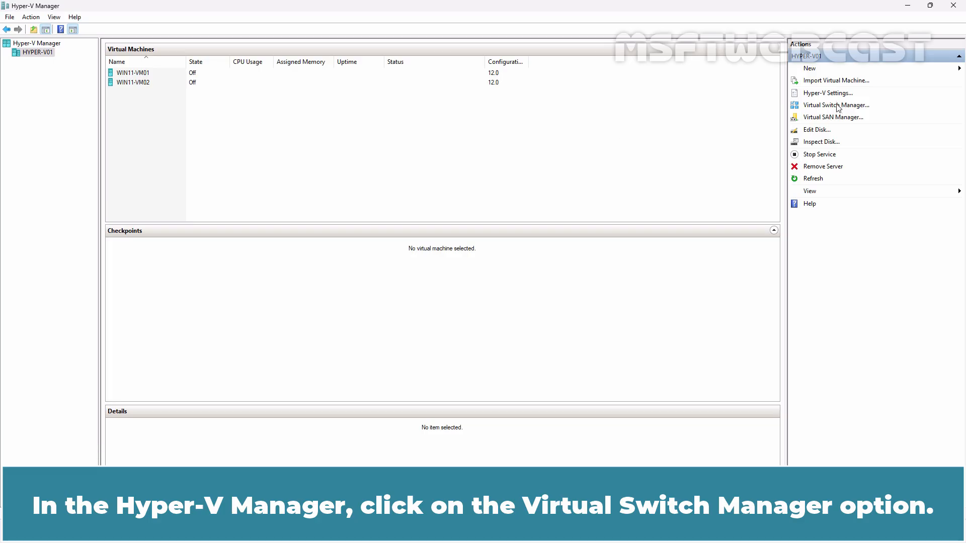
# In Virtual Switch Manager, review the Internal and Private descriptions, then choose External as the new switch type.
pyautogui.click(835, 104)
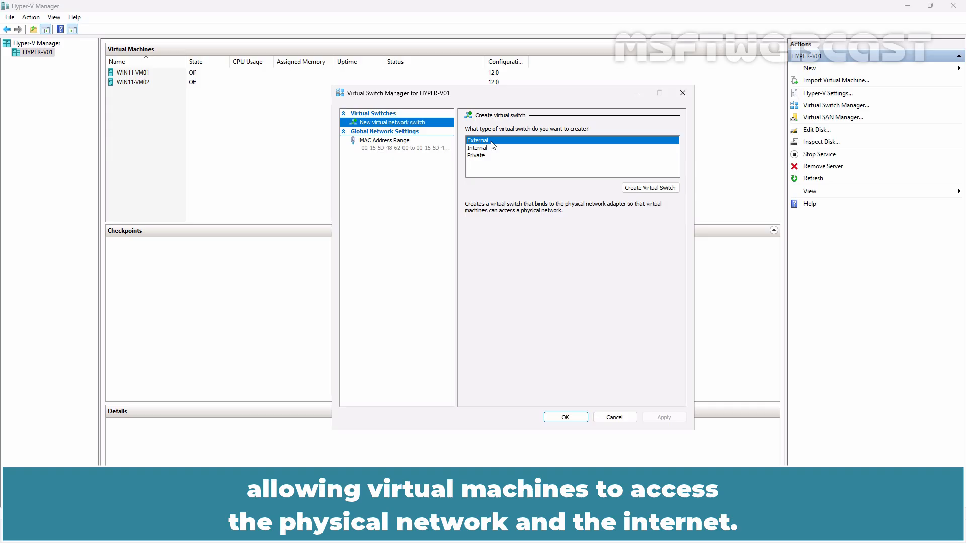
pyautogui.click(477, 148)
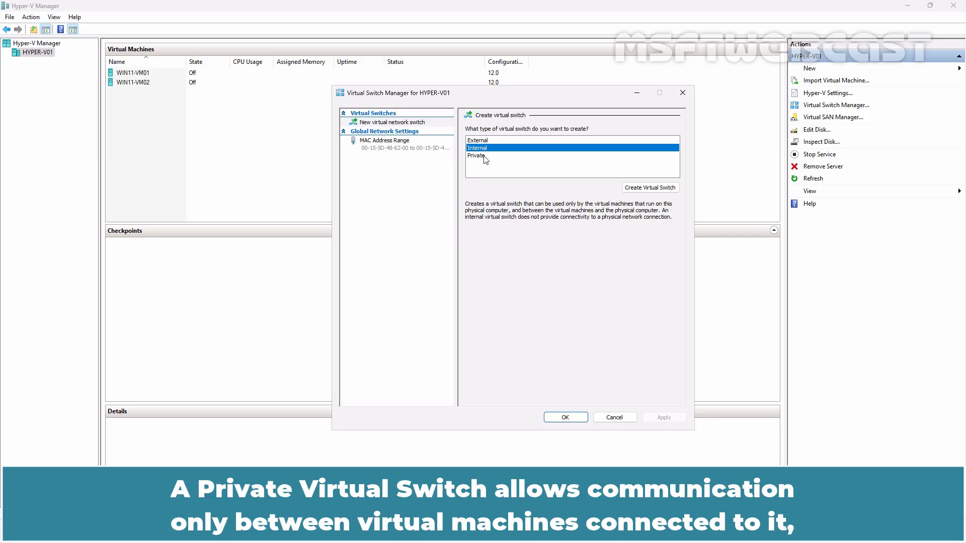
pyautogui.click(476, 155)
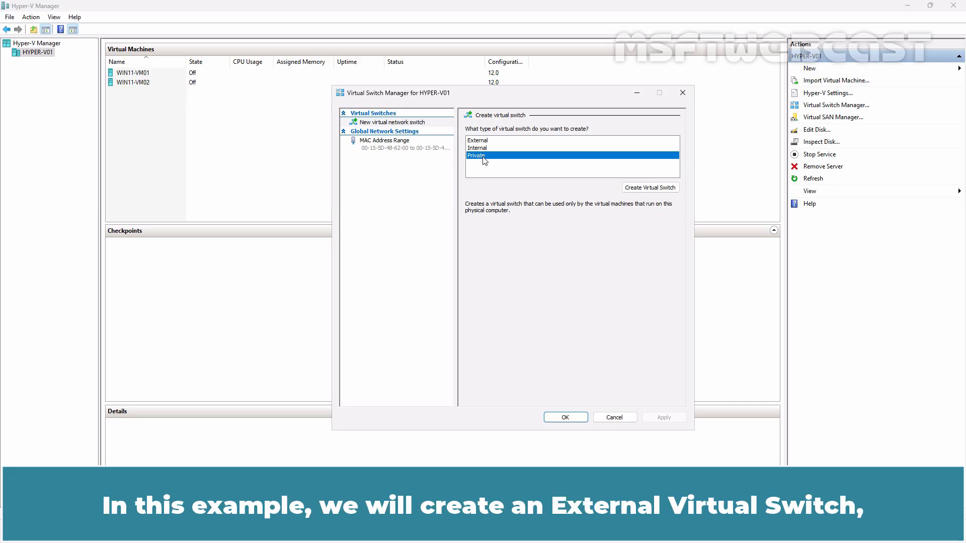
pyautogui.click(478, 140)
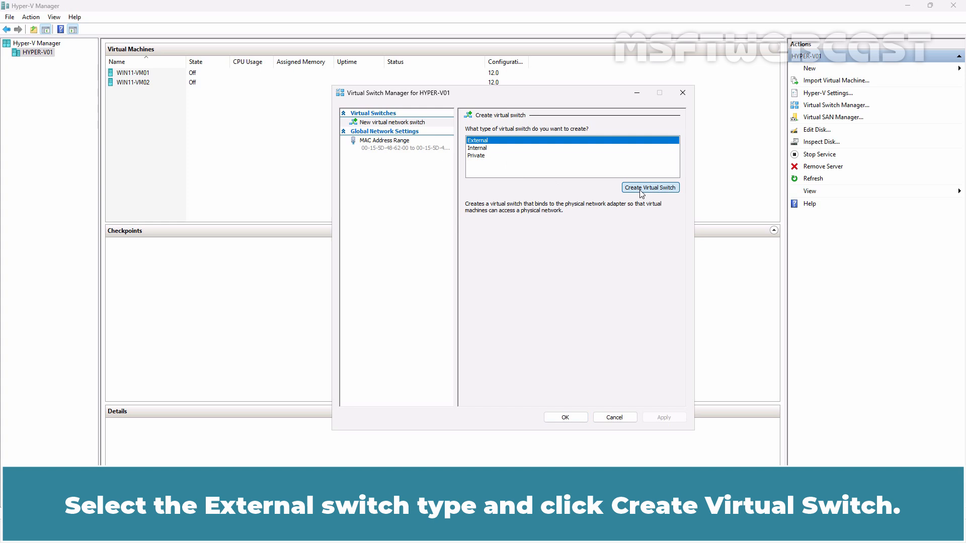
# Create the external switch named External-vSwitch01 with the note 'External Network Connectivity'.
pyautogui.click(648, 187)
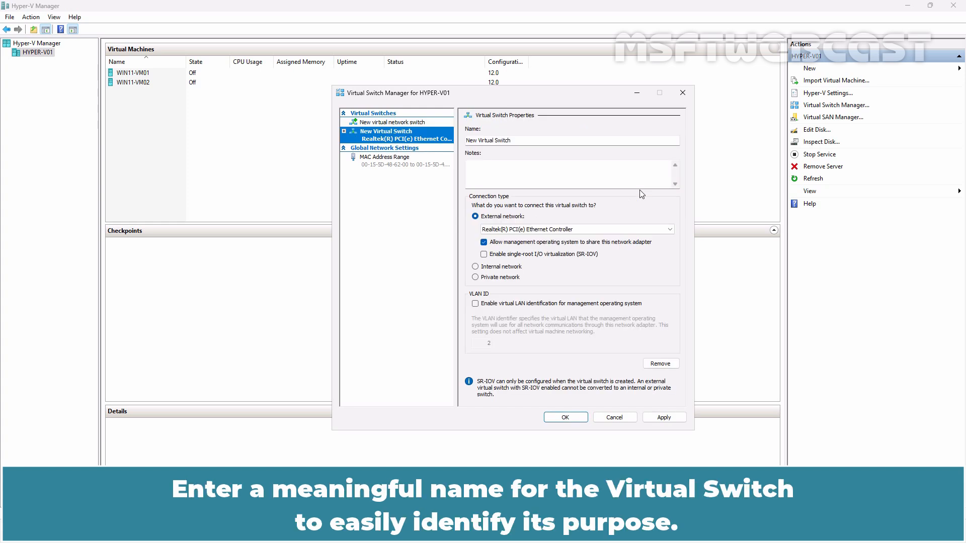
pyautogui.moveTo(630, 188)
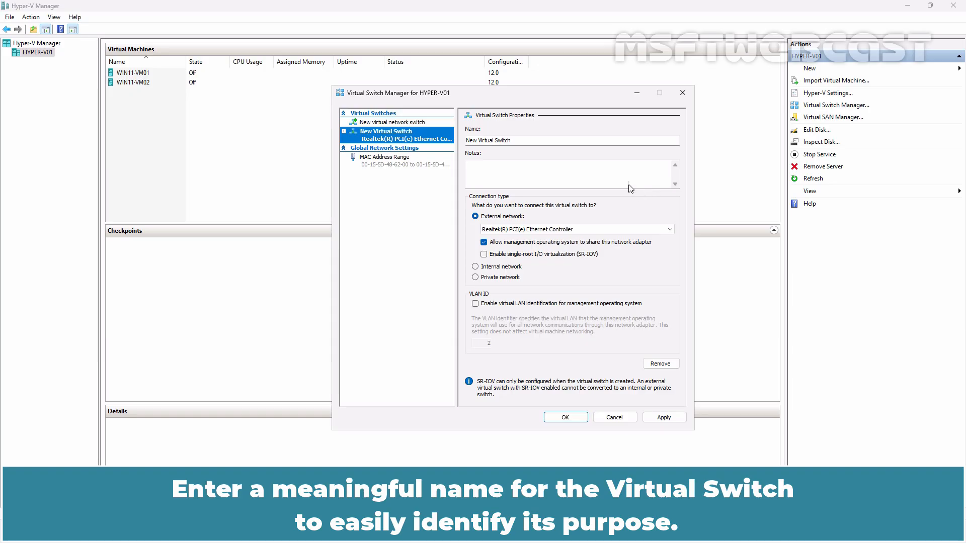
pyautogui.write('Ext')
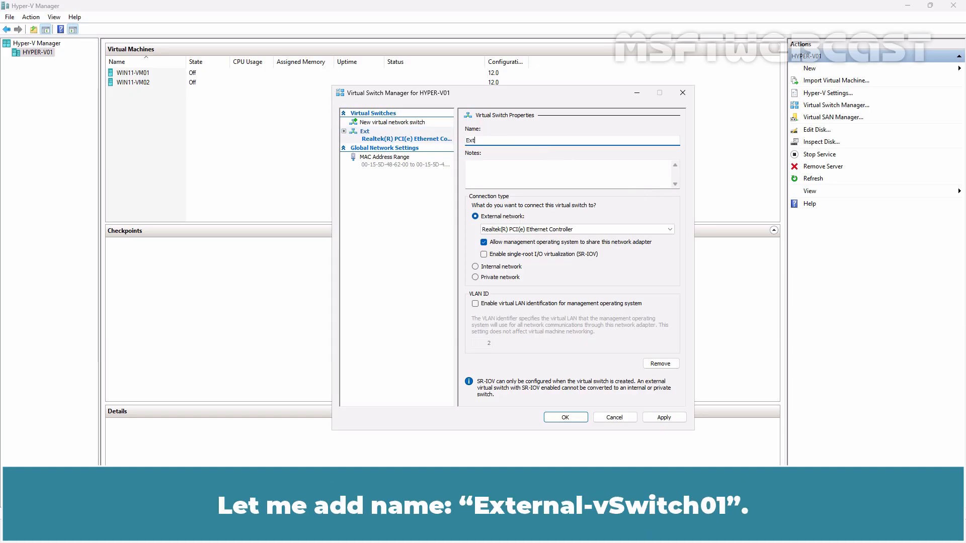
pyautogui.write('External-vSwitc')
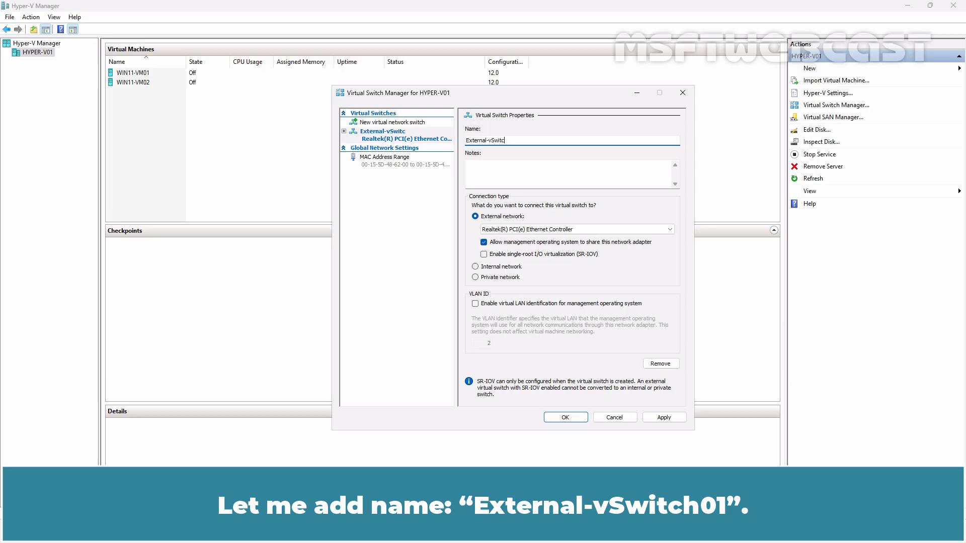
pyautogui.write('External Network')
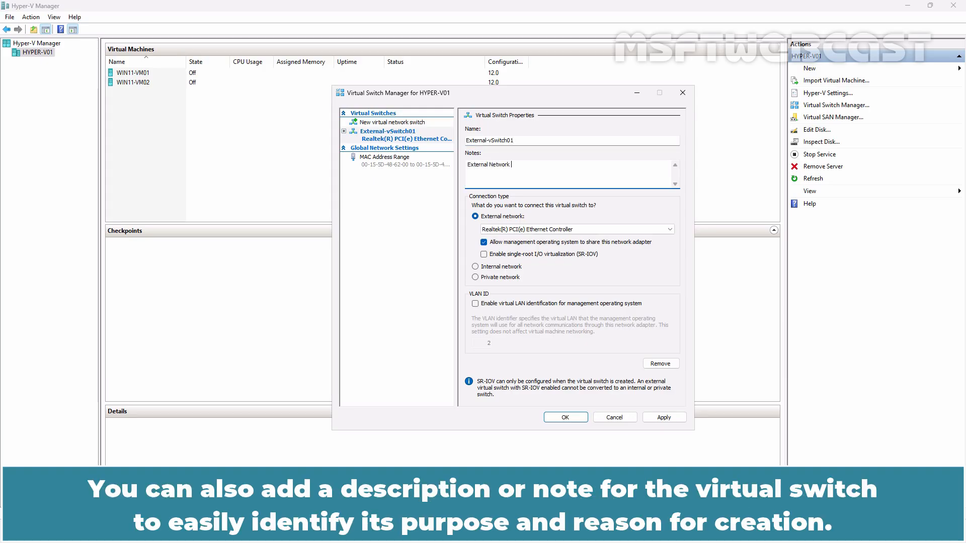
pyautogui.write('Connectivity')
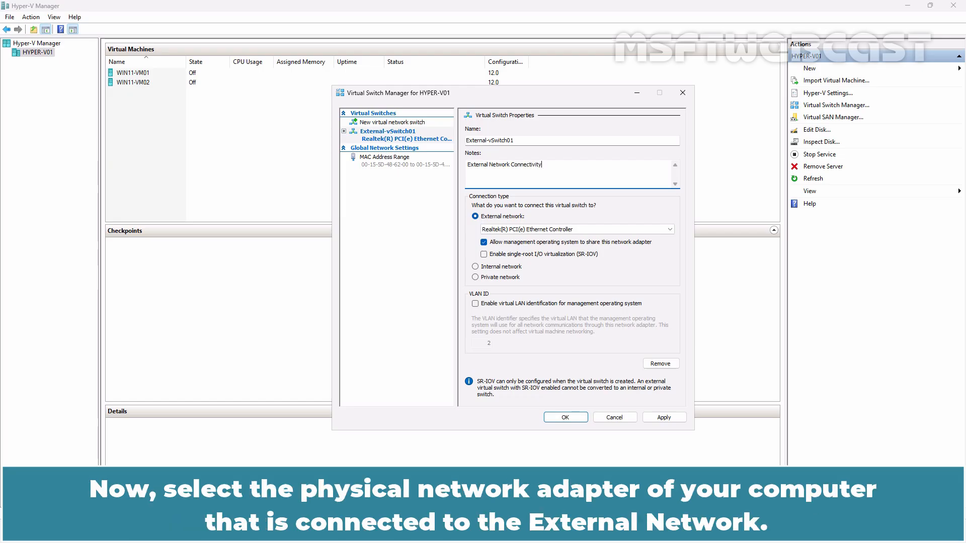
# Bind the switch's external network to the Realtek PCIe Ethernet Controller.
pyautogui.click(670, 230)
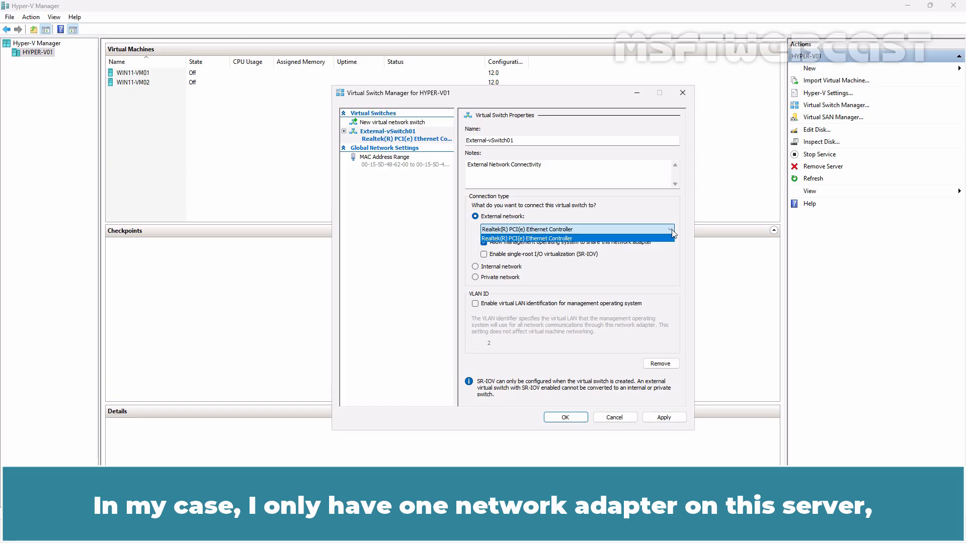
pyautogui.click(525, 238)
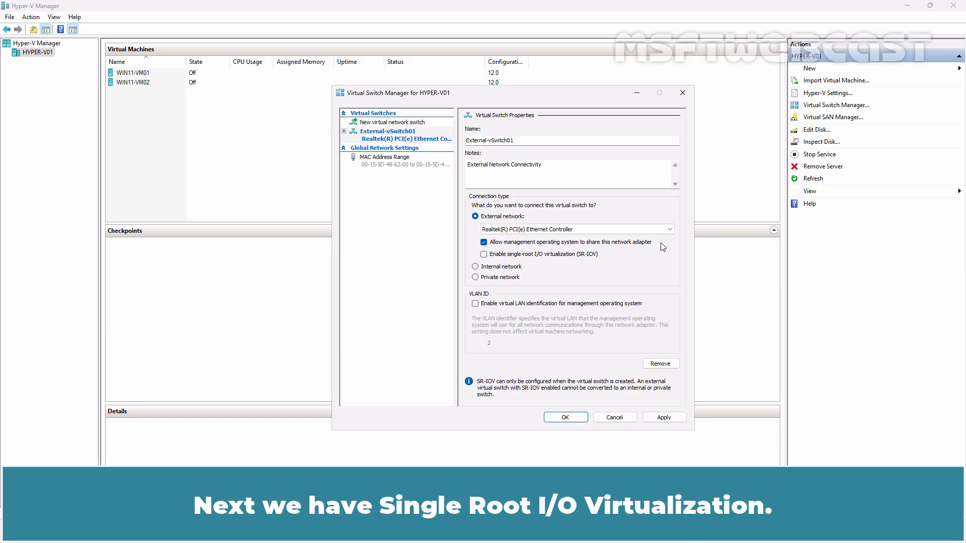
pyautogui.moveTo(598, 261)
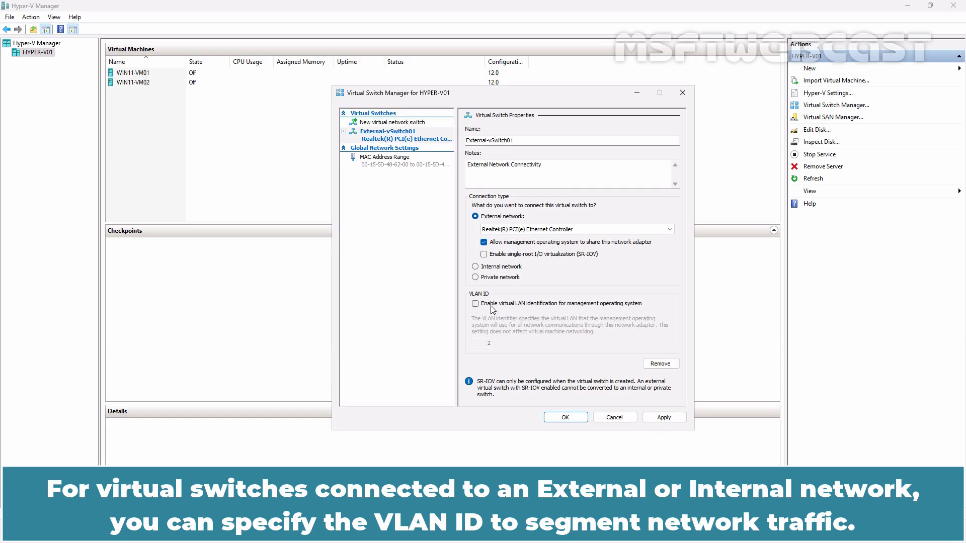
pyautogui.click(475, 303)
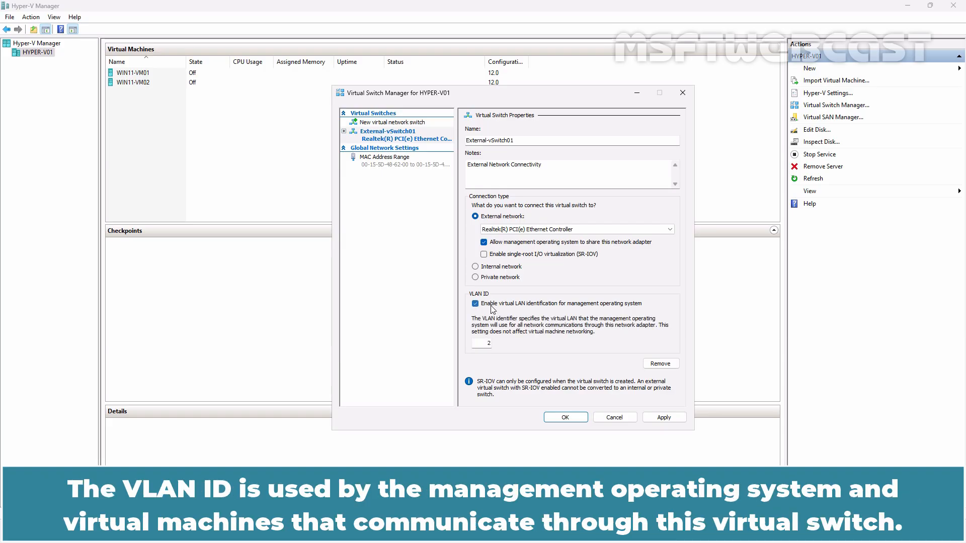
pyautogui.click(475, 303)
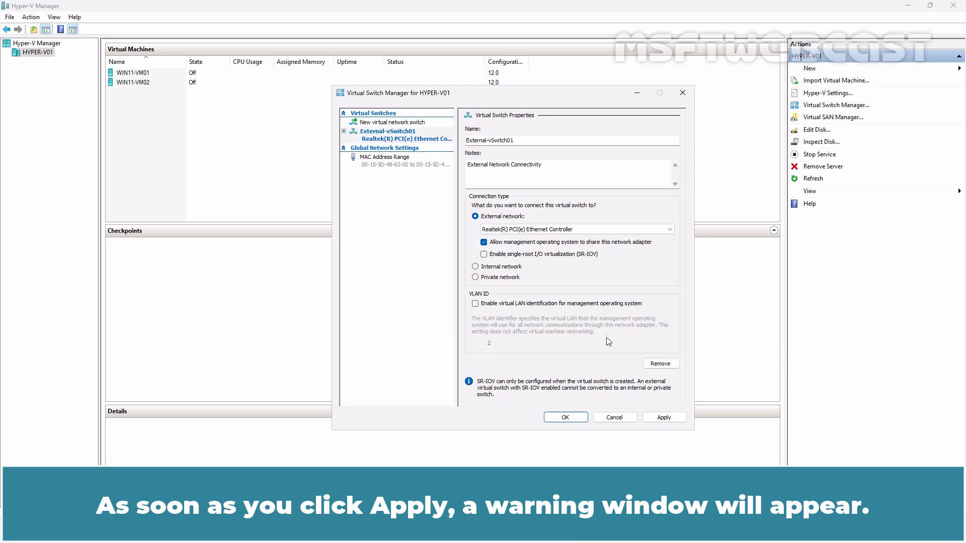
pyautogui.click(664, 417)
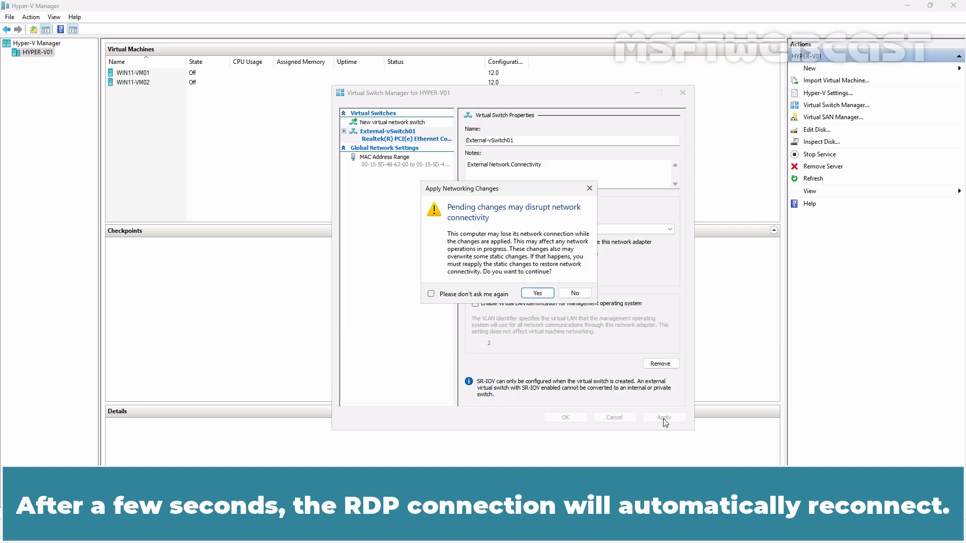
# Confirm the Apply Networking Changes warning so External-vSwitch01 is created despite possible disruption.
pyautogui.click(535, 293)
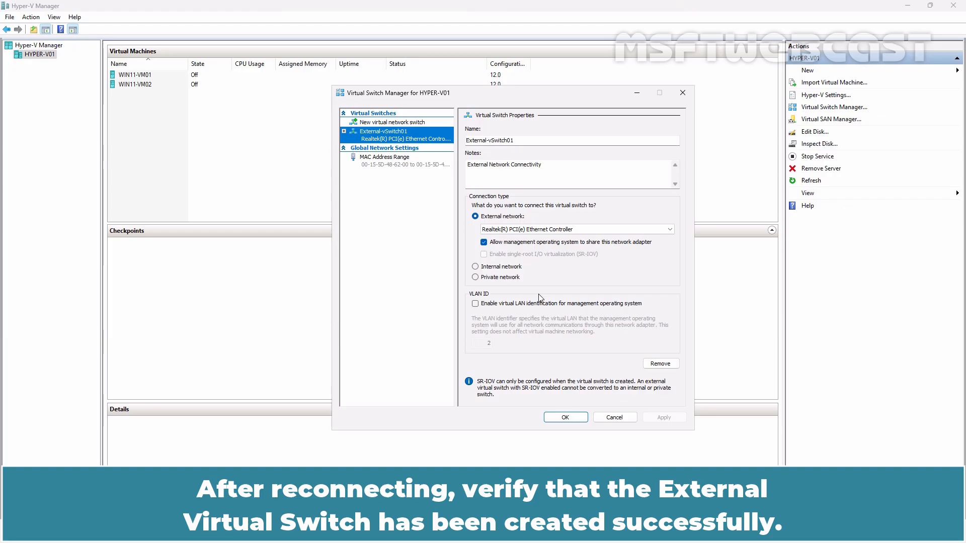
# Via ncpa, confirm vEthernet (External-vSwitch01) beside the Realtek Ethernet 2 adapter, then close Network Connections.
pyautogui.write('ncpa')
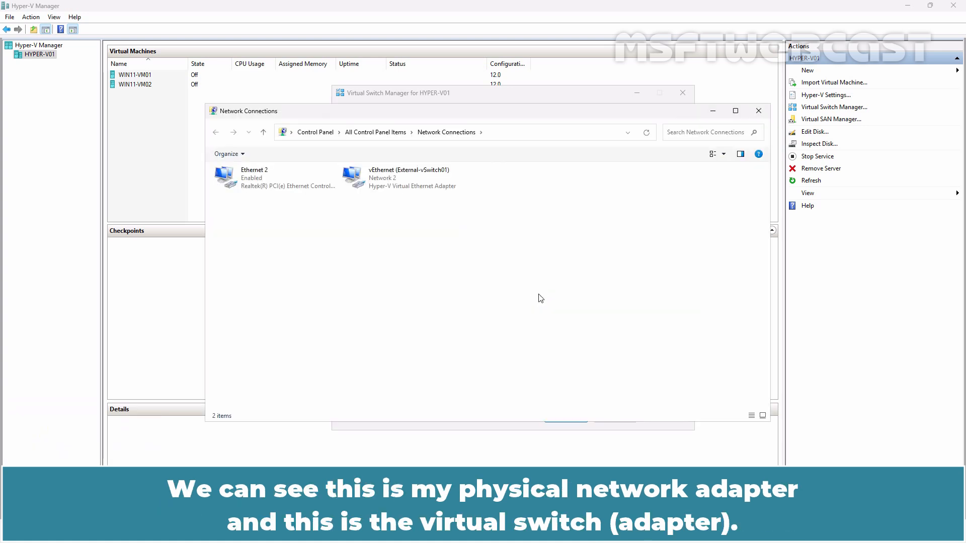
pyautogui.click(273, 177)
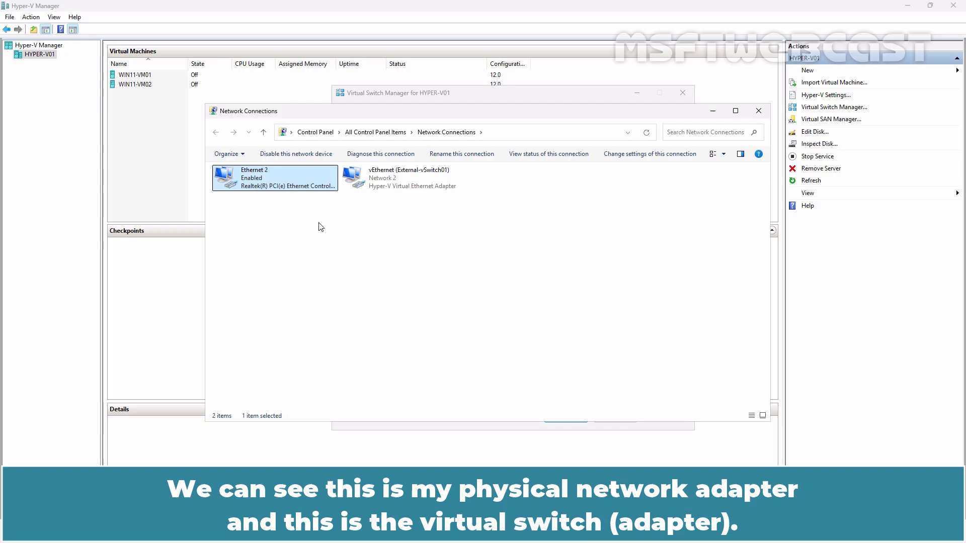
pyautogui.click(402, 177)
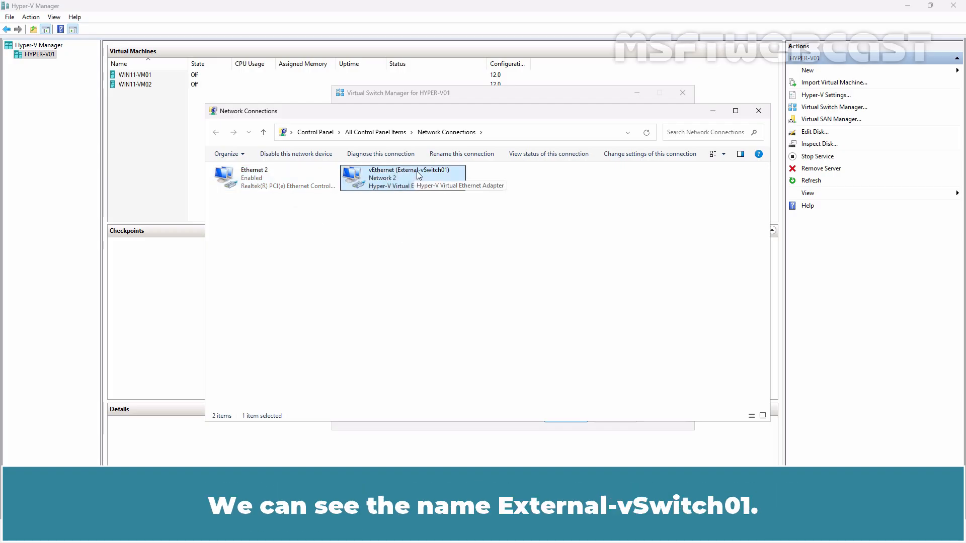
pyautogui.moveTo(714, 173)
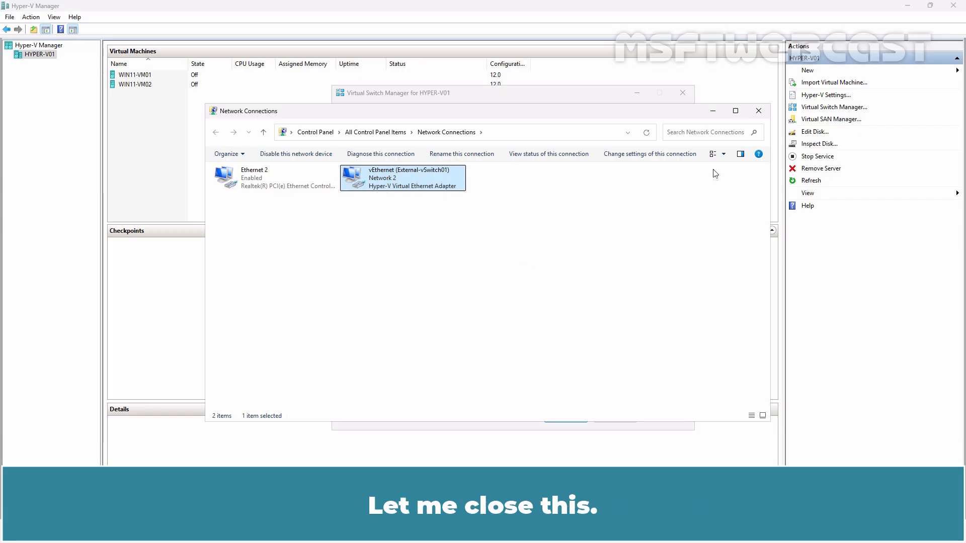
pyautogui.click(757, 111)
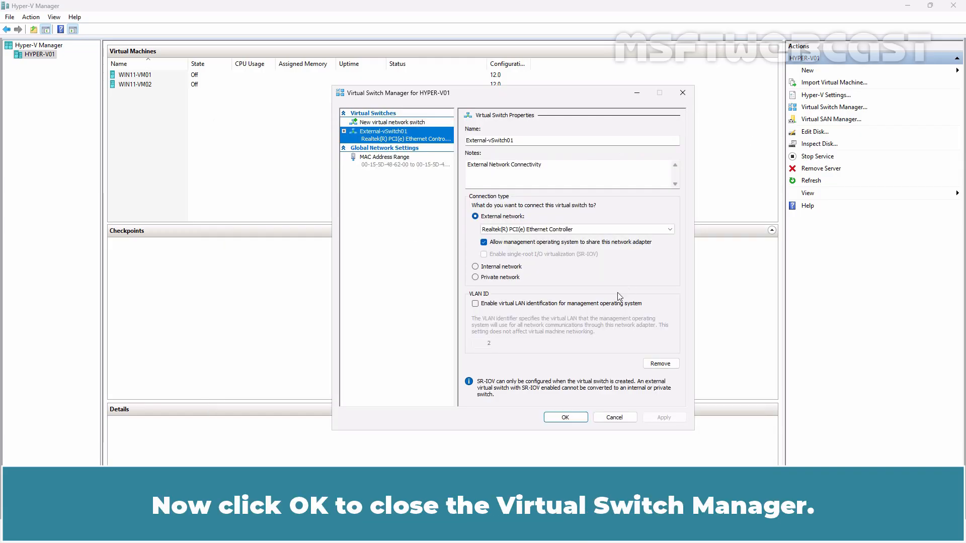
# Keep the switch manager changes and bring up WIN11-VM02's Network Adapter settings.
pyautogui.click(565, 416)
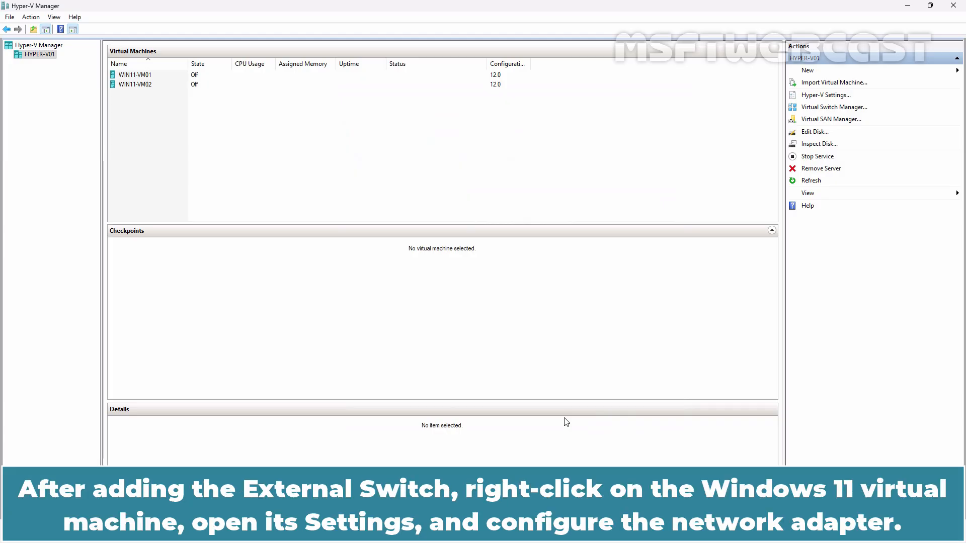
pyautogui.moveTo(284, 232)
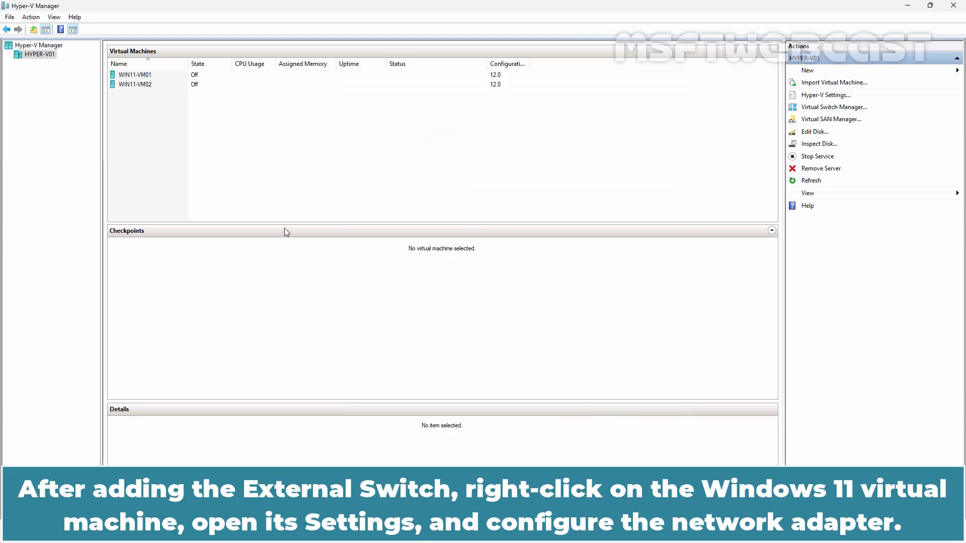
pyautogui.rightClick(134, 84)
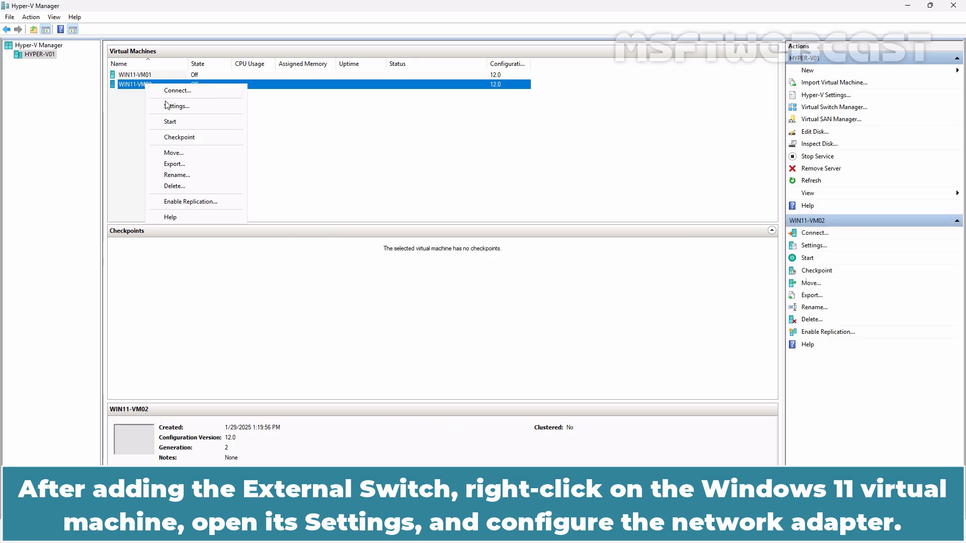
pyautogui.click(177, 106)
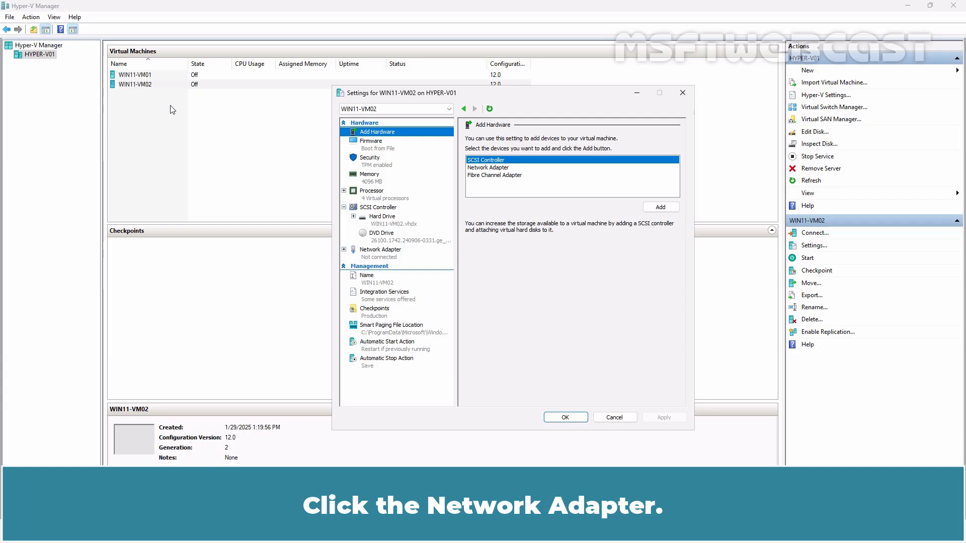
pyautogui.click(379, 252)
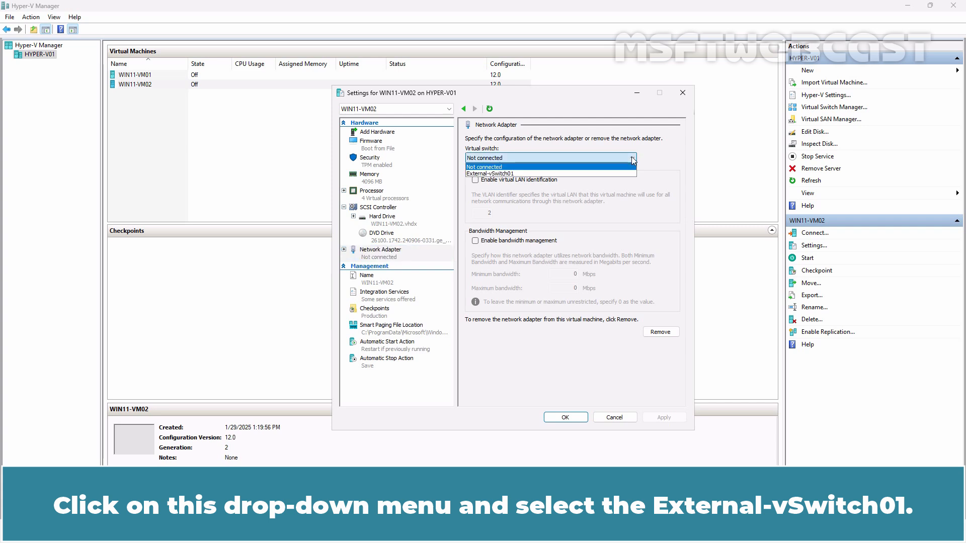
pyautogui.moveTo(610, 173)
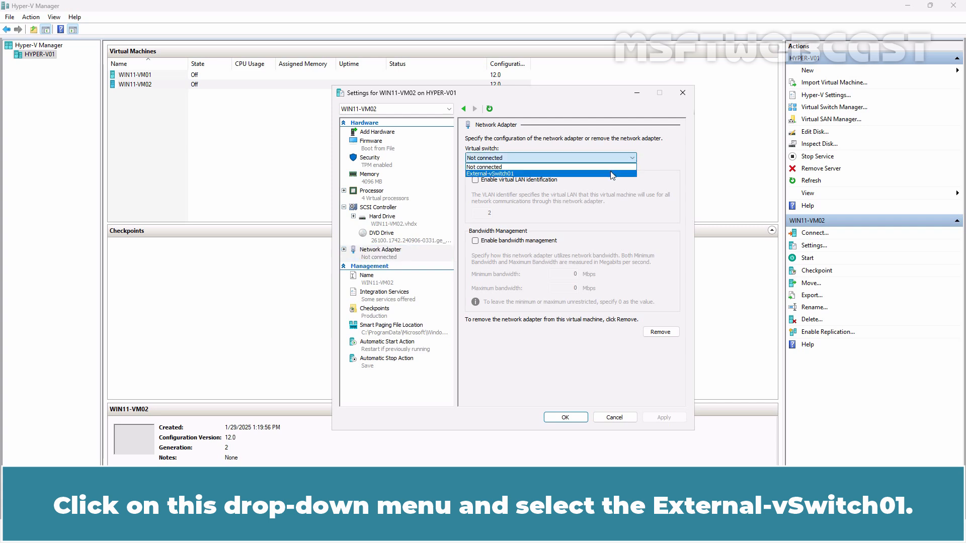
# Set WIN11-VM02's virtual switch to External-vSwitch01 and save the settings.
pyautogui.click(489, 173)
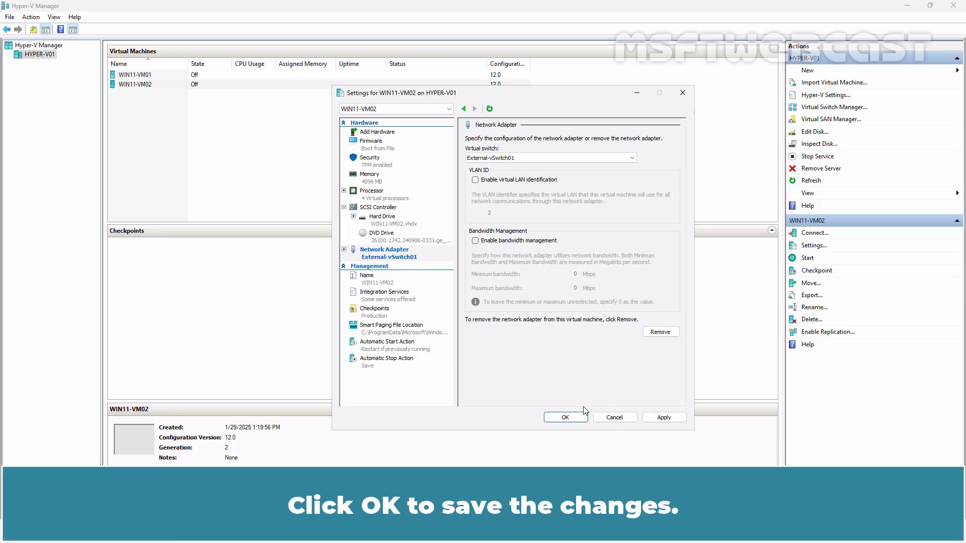
pyautogui.click(564, 416)
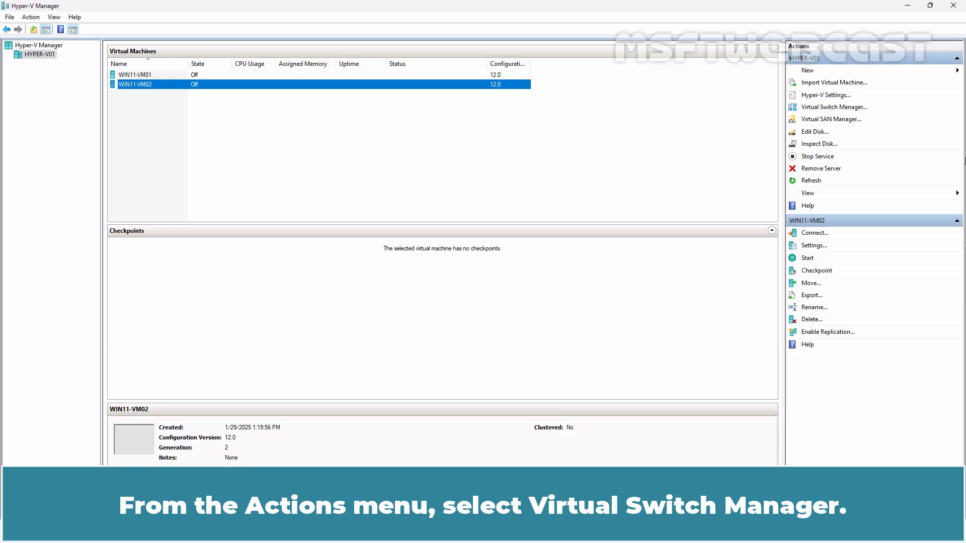
# Create a Private switch named Private-vSwitch01 noted 'Private Virtual Switch' and save it.
pyautogui.click(832, 107)
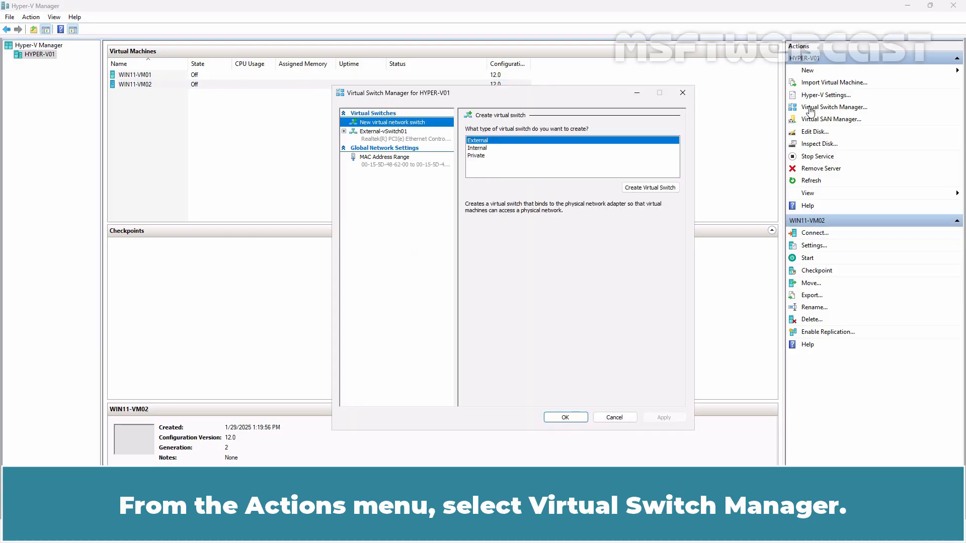
pyautogui.moveTo(500, 163)
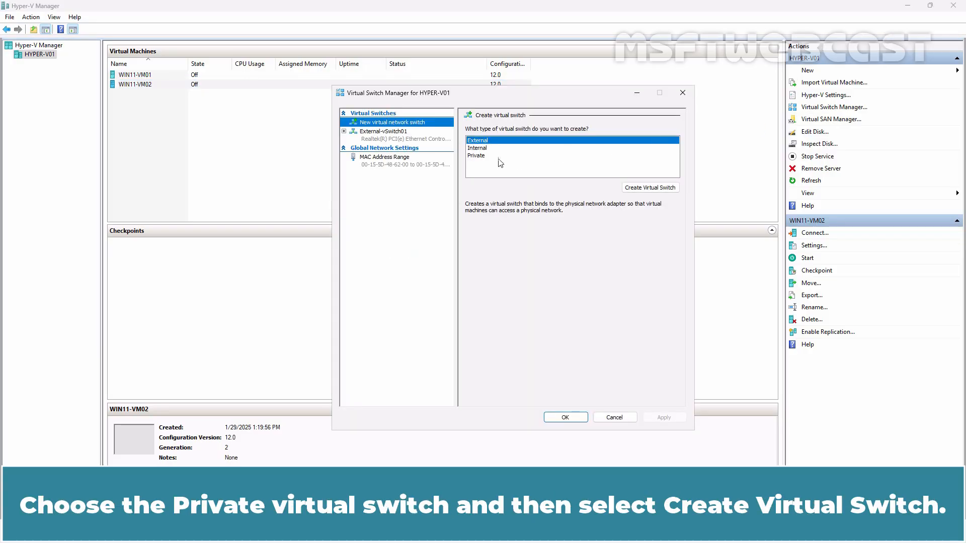
pyautogui.click(476, 155)
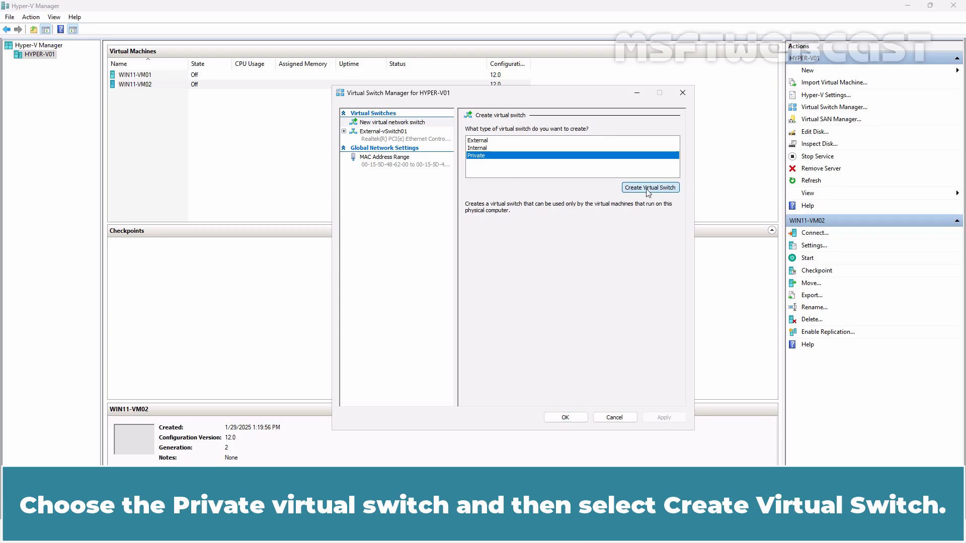
pyautogui.click(649, 188)
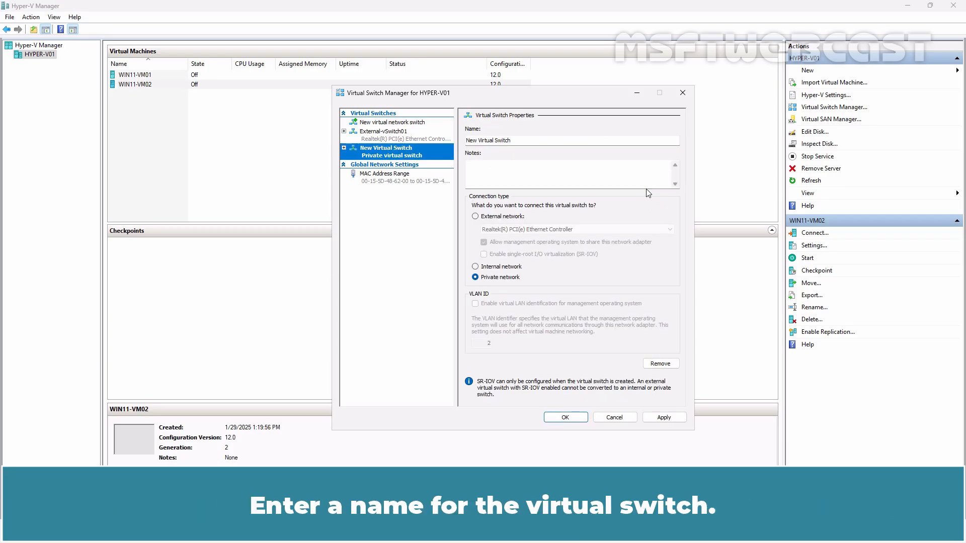
pyautogui.write('P')
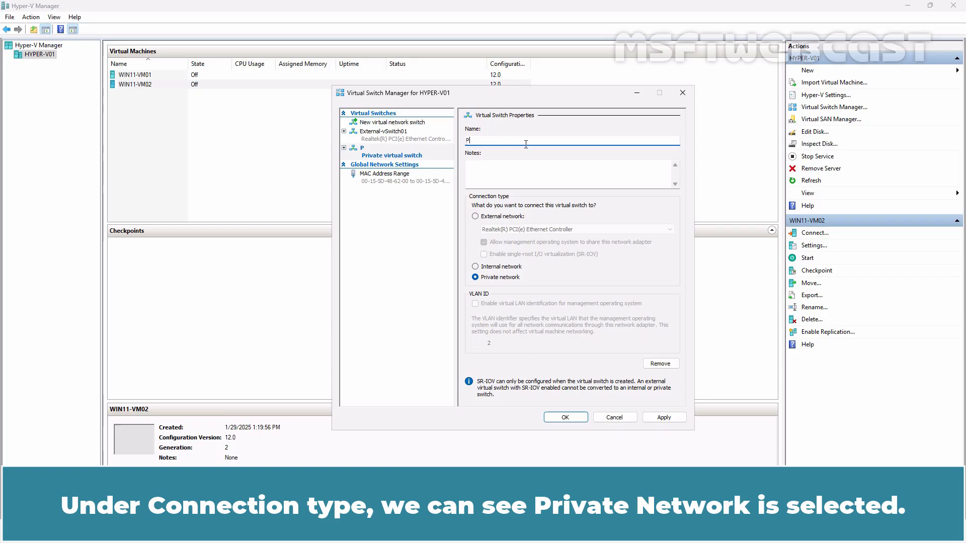
pyautogui.write('Private-vSwitch01')
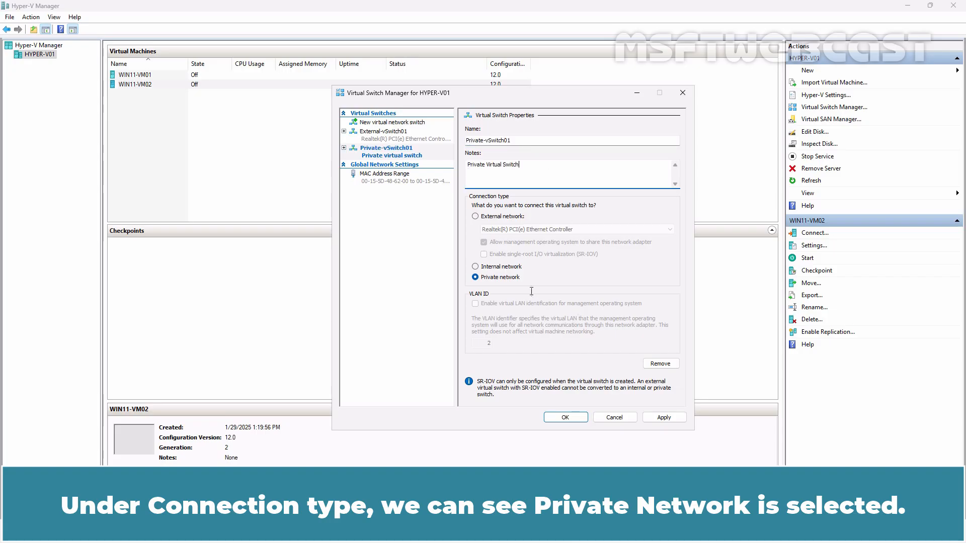
pyautogui.moveTo(506, 287)
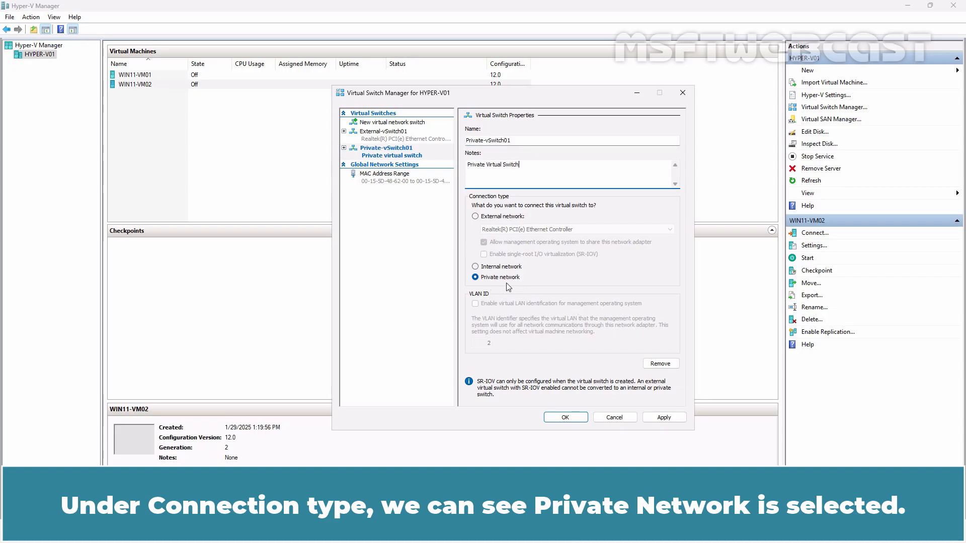
pyautogui.click(564, 416)
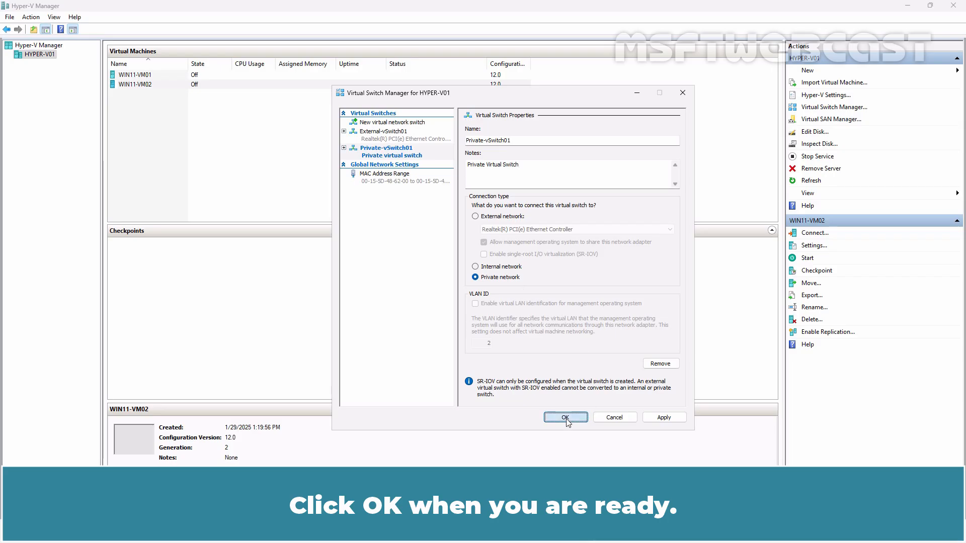
pyautogui.click(565, 417)
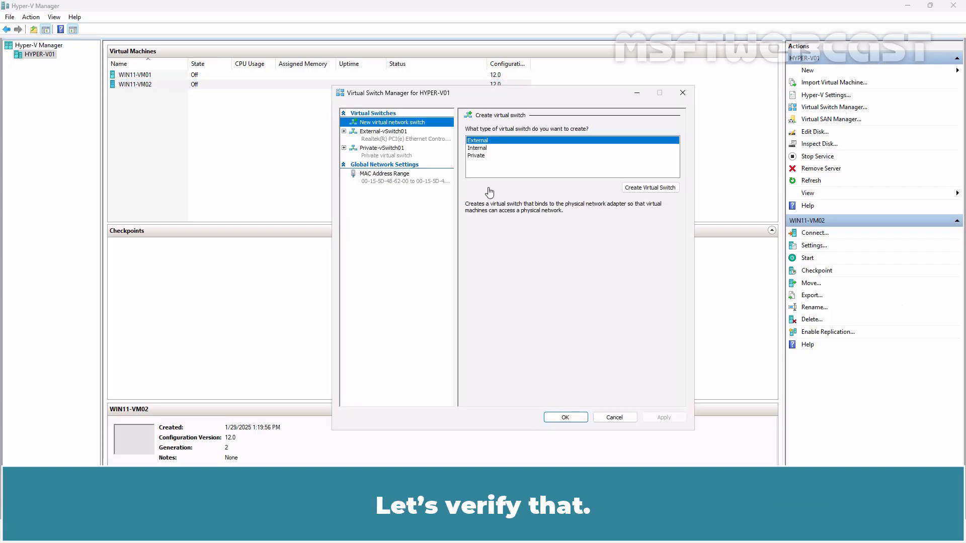
# Review the properties of External-vSwitch01 and Private-vSwitch01 in the switch list.
pyautogui.click(383, 131)
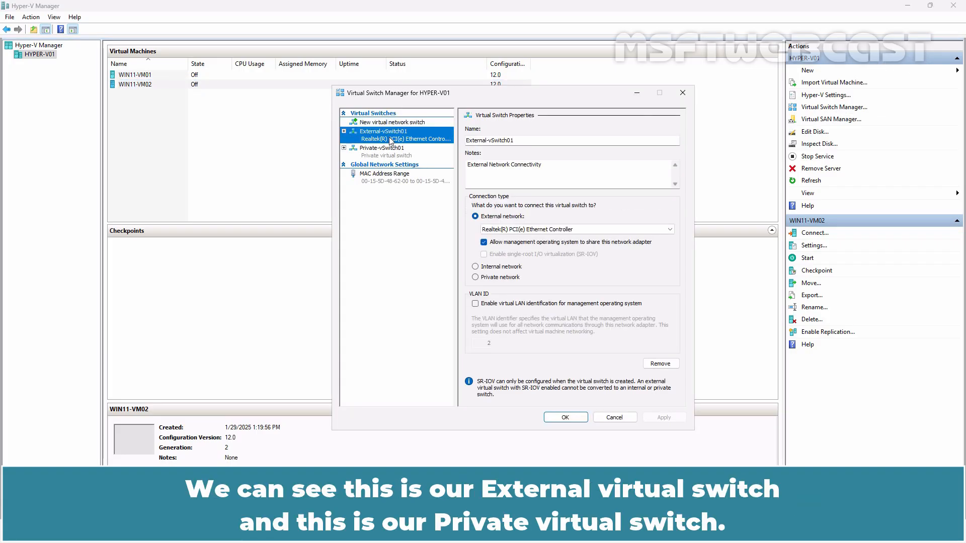
pyautogui.click(383, 148)
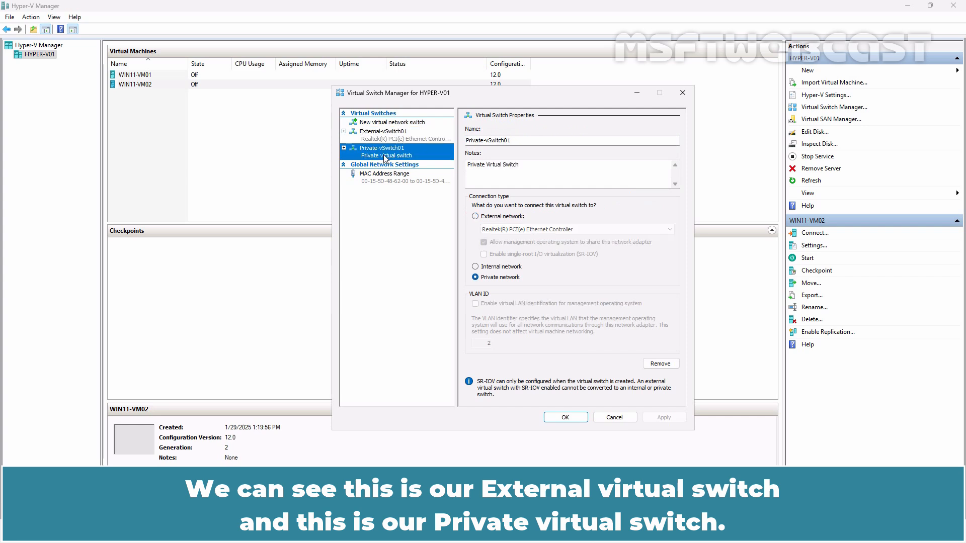